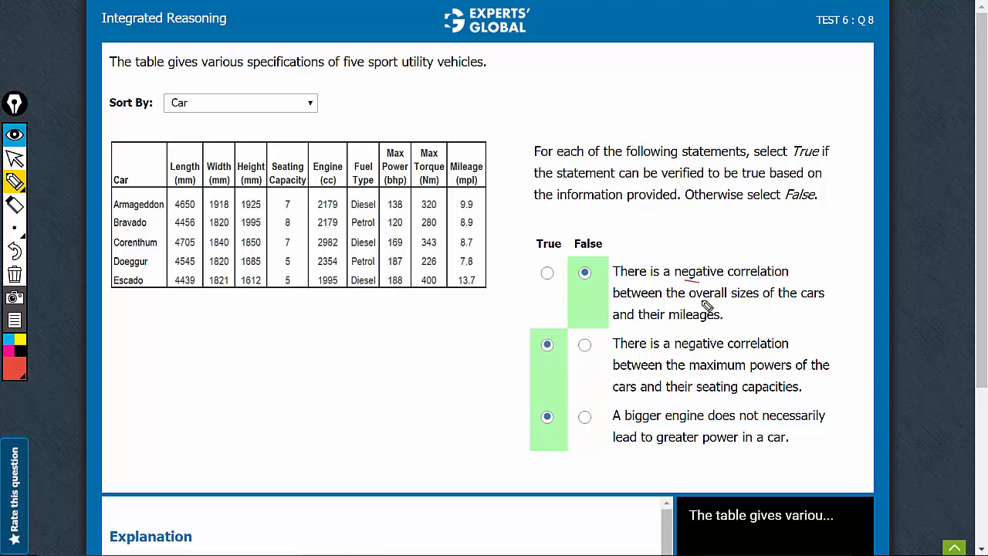
mouse_move(529, 313)
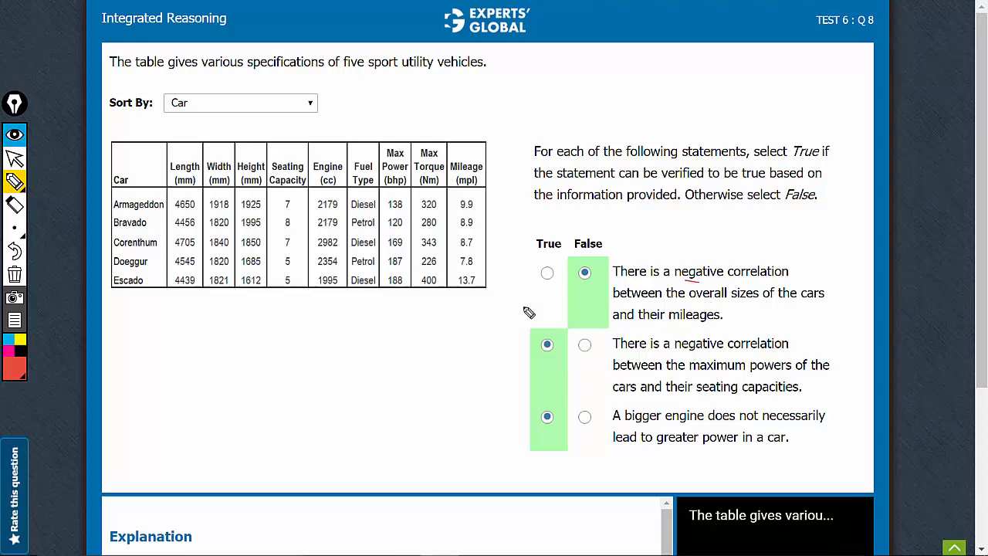
mouse_move(479, 288)
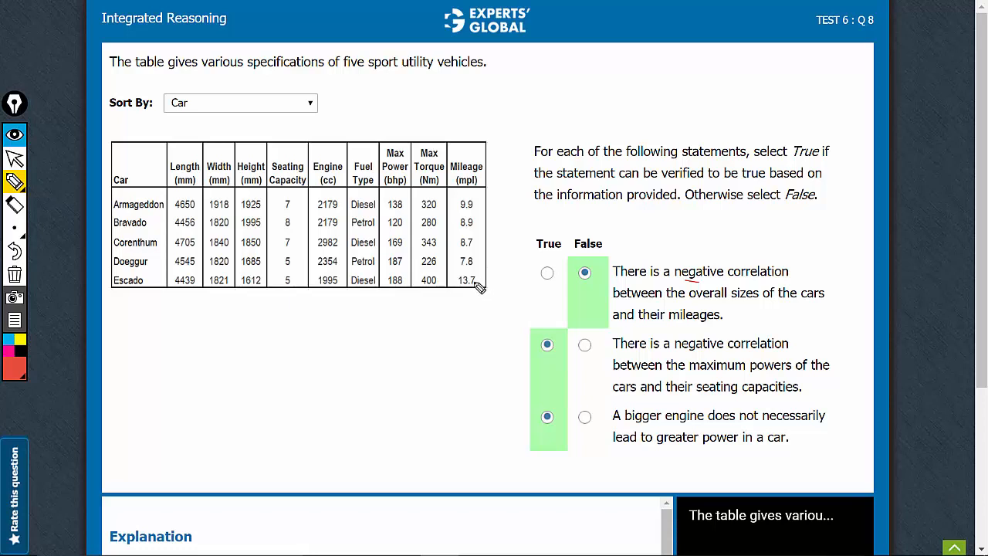
mouse_move(473, 280)
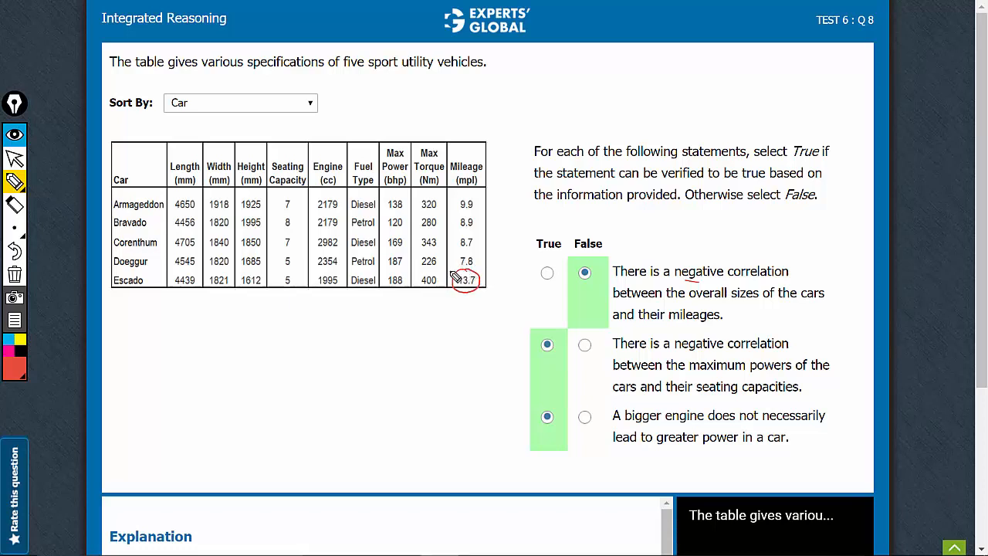
mouse_move(178, 293)
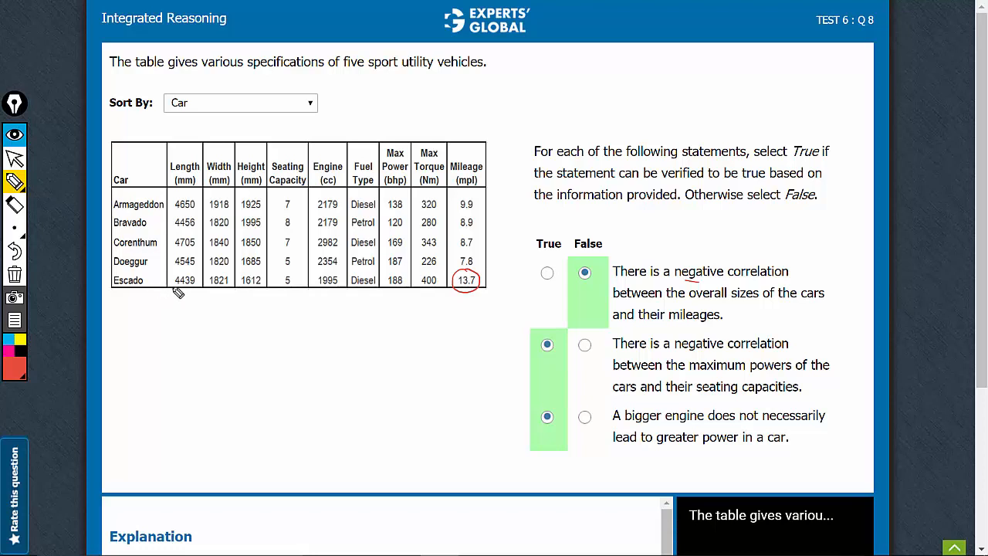
mouse_move(260, 293)
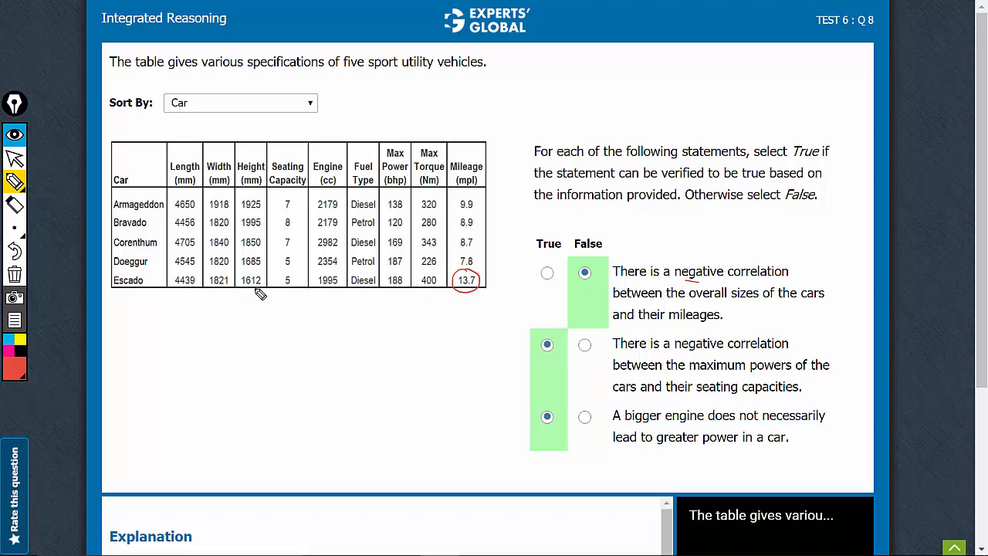
mouse_move(259, 299)
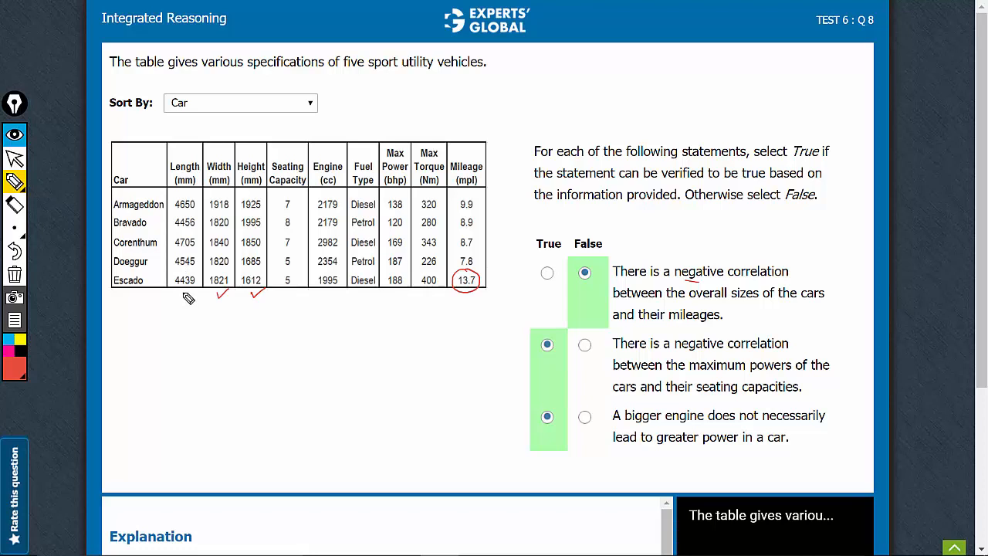
mouse_move(206, 307)
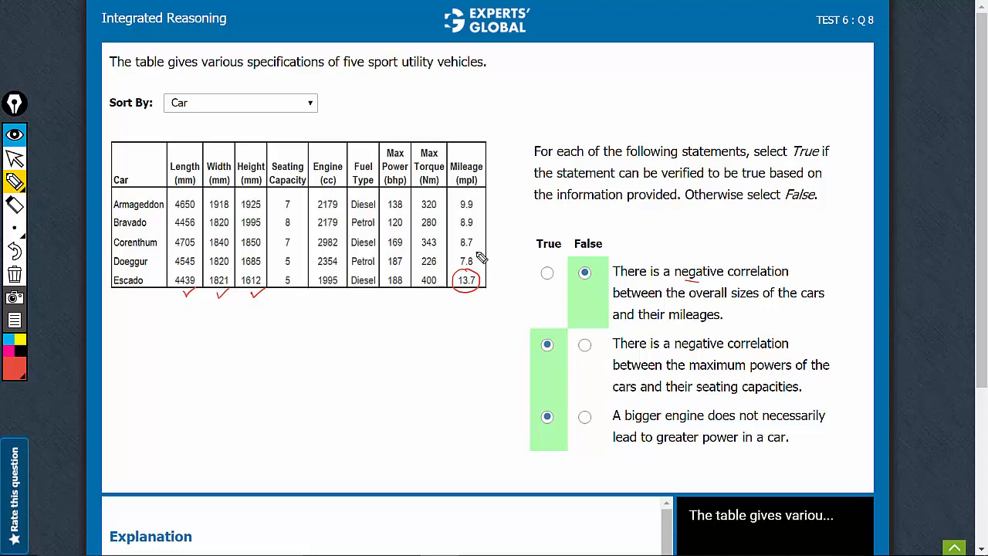
mouse_move(470, 258)
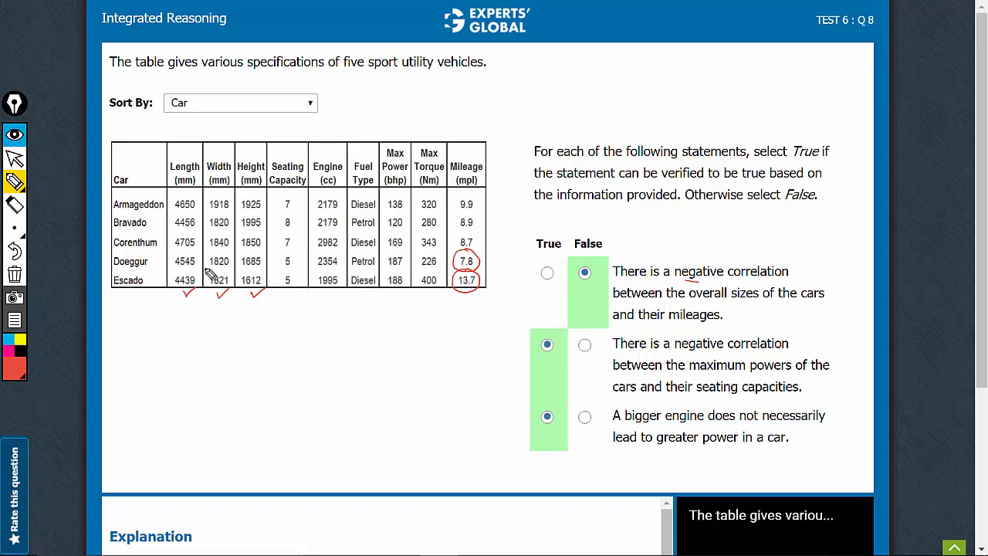
mouse_move(215, 273)
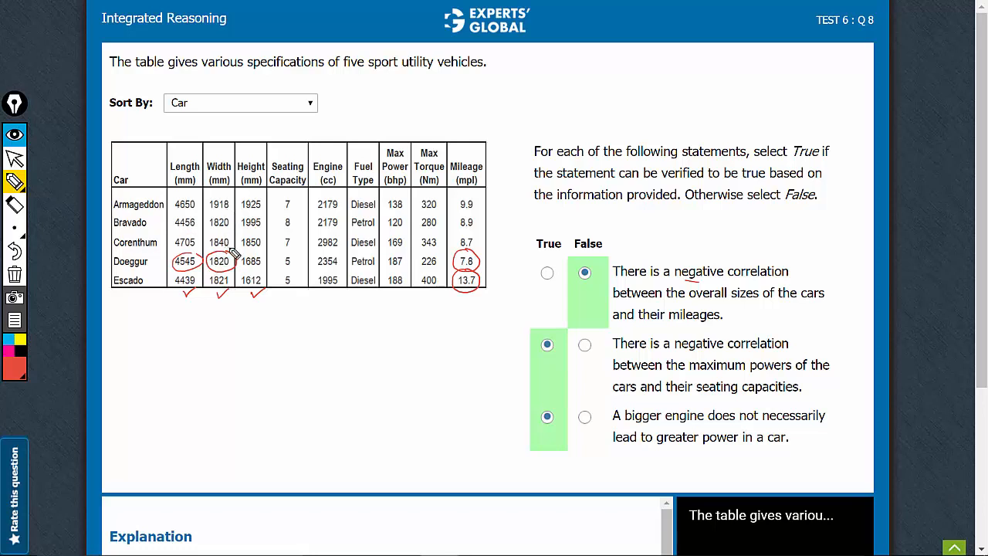
mouse_move(265, 260)
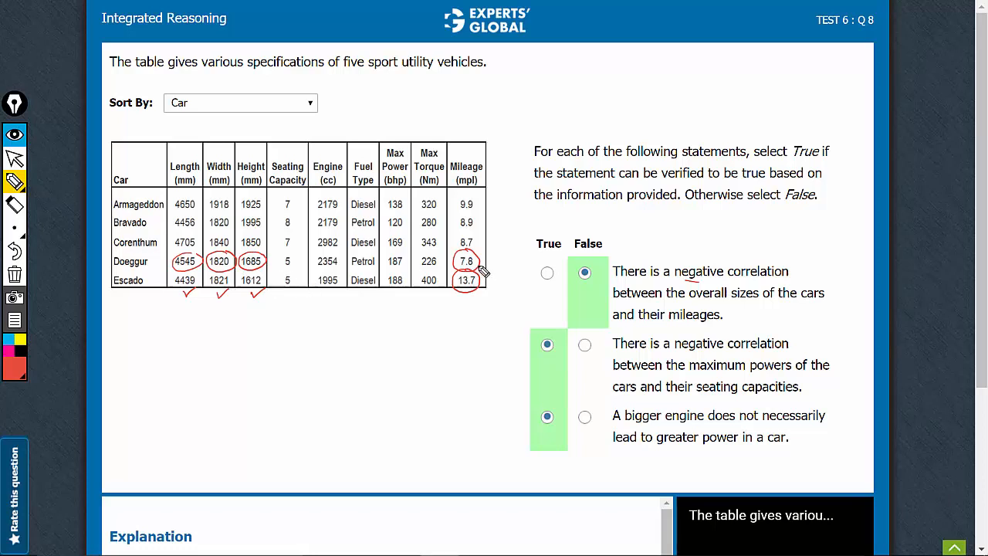
mouse_move(259, 274)
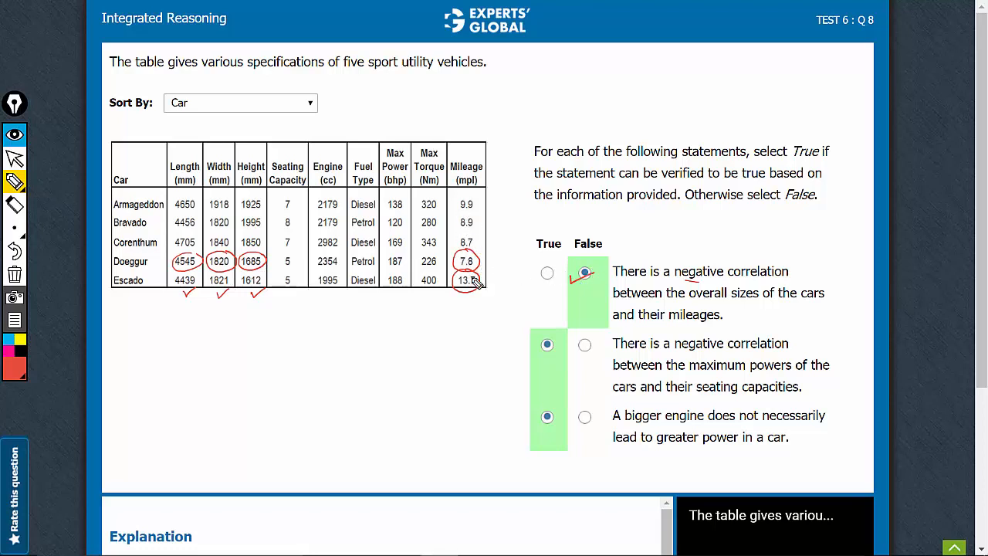
mouse_move(610, 283)
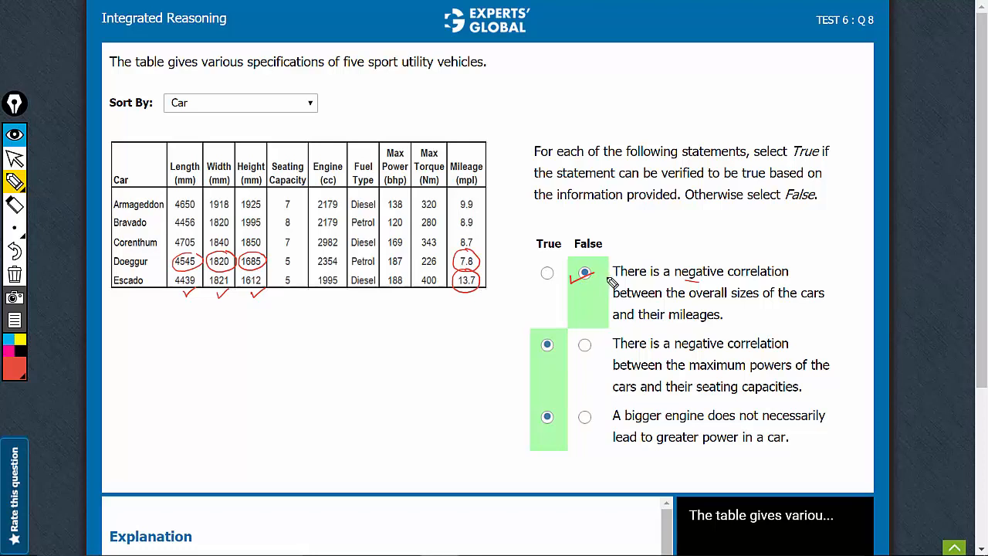
mouse_move(691, 359)
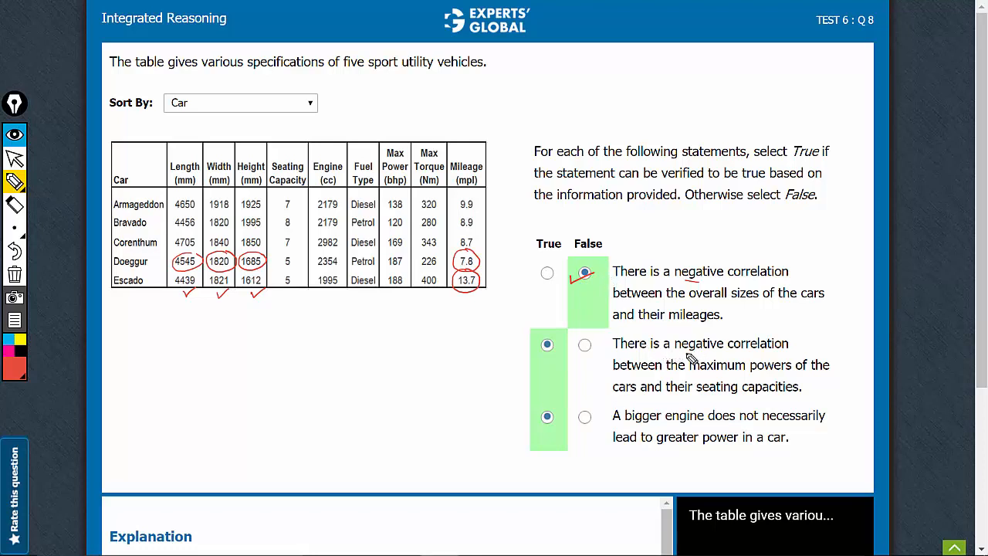
mouse_move(743, 384)
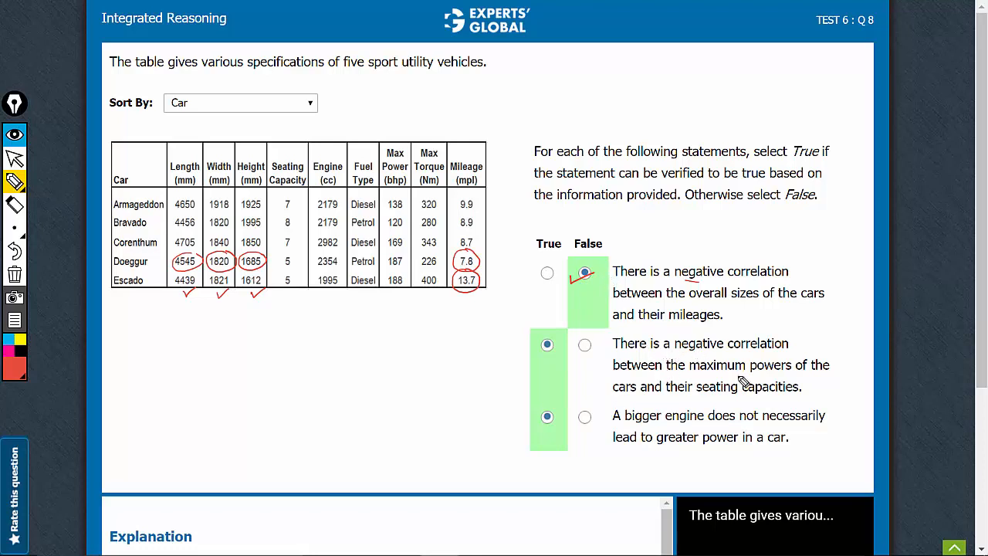
mouse_move(708, 392)
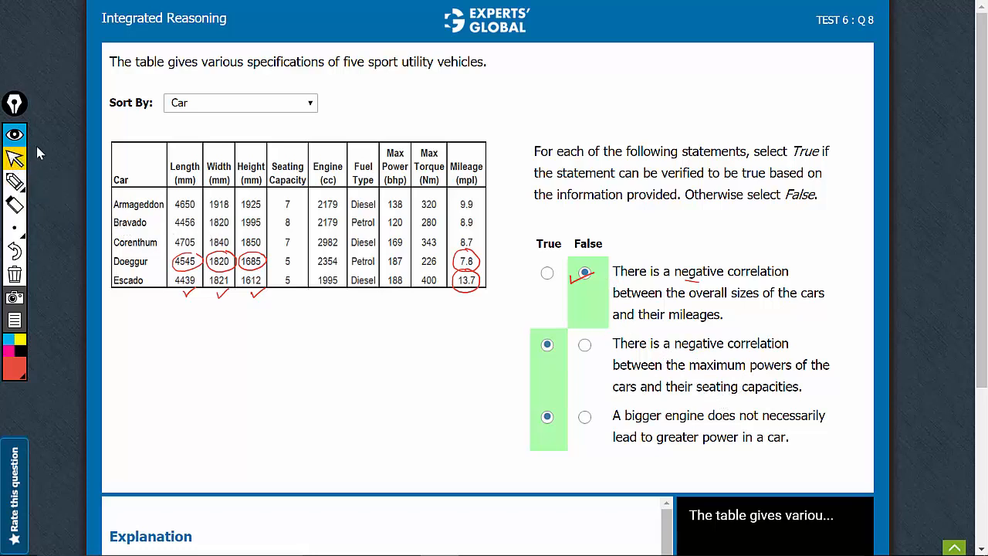
Step: Sort the car specifications table by seating capacity
left_click(240, 103)
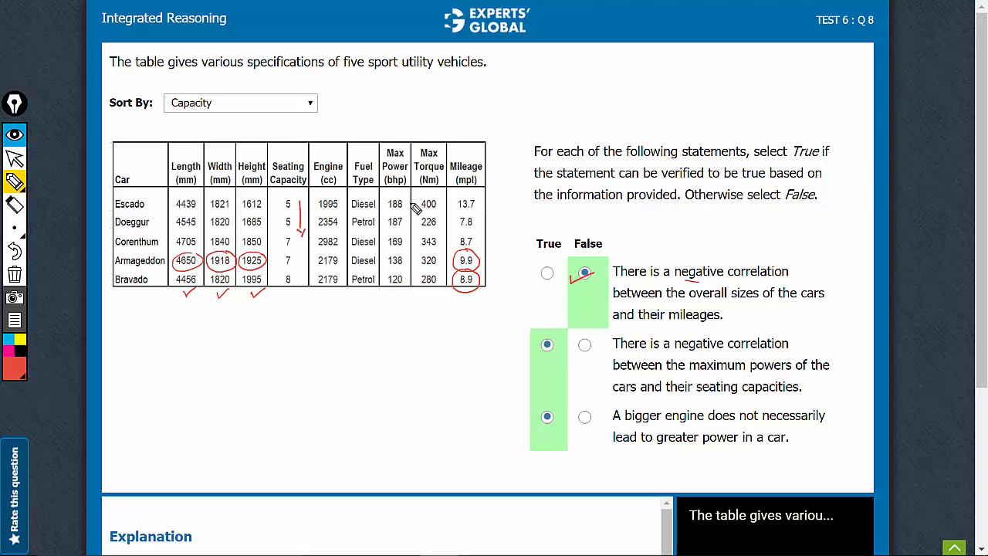
mouse_move(411, 224)
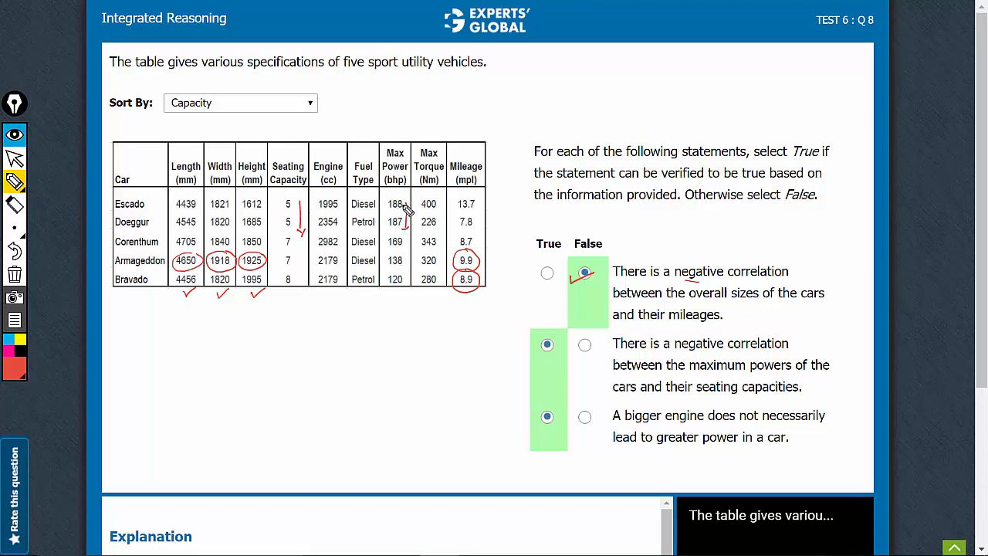
mouse_move(540, 357)
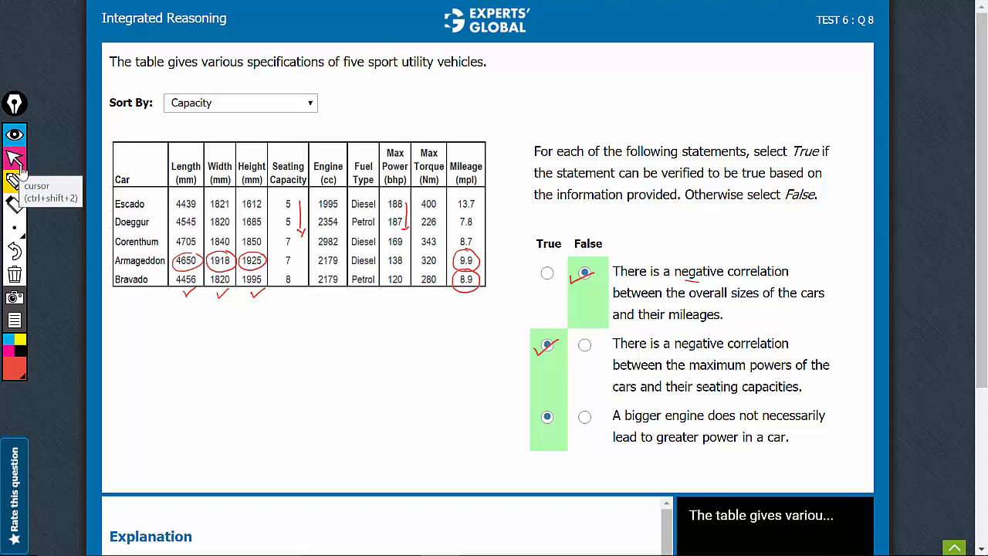
Step: Sort the car specifications table by engine size
left_click(240, 103)
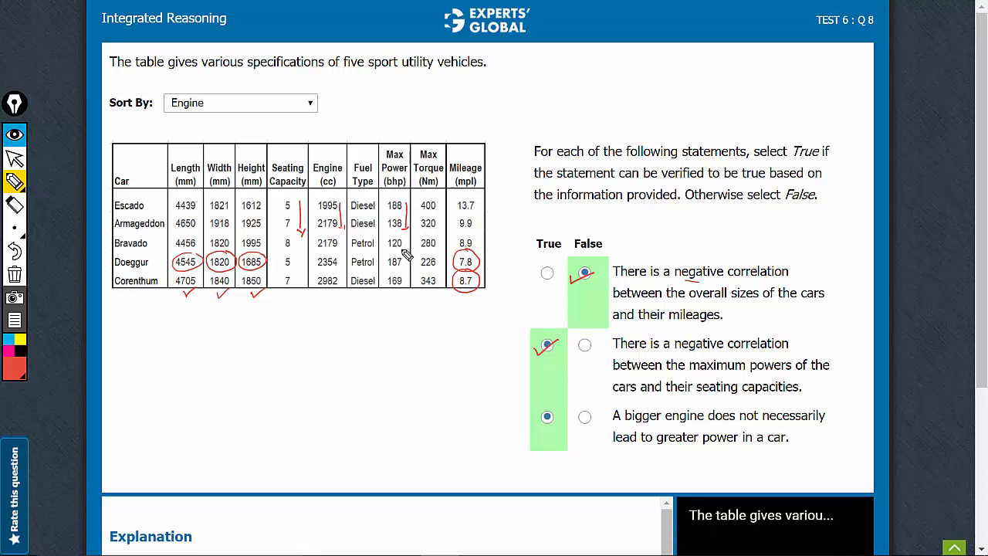
mouse_move(402, 266)
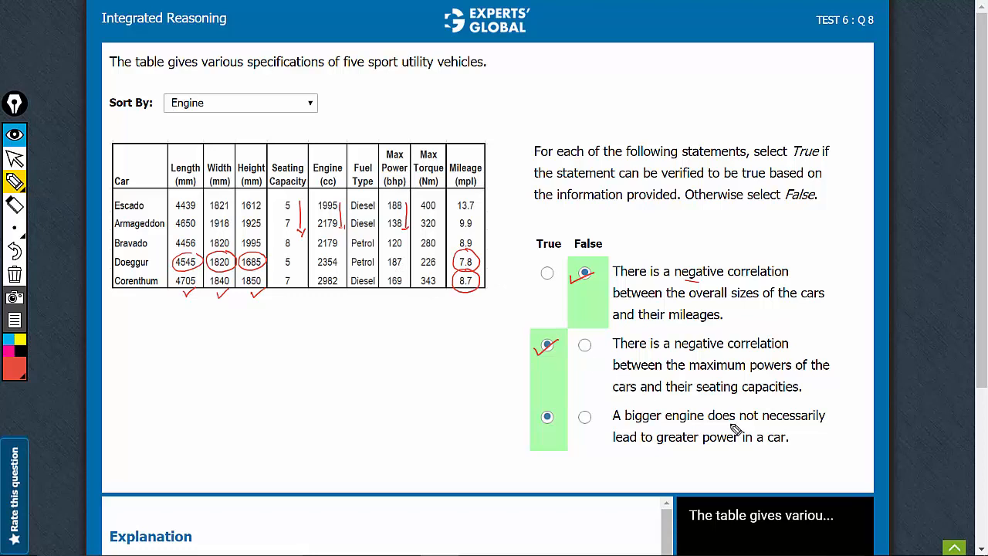
mouse_move(672, 449)
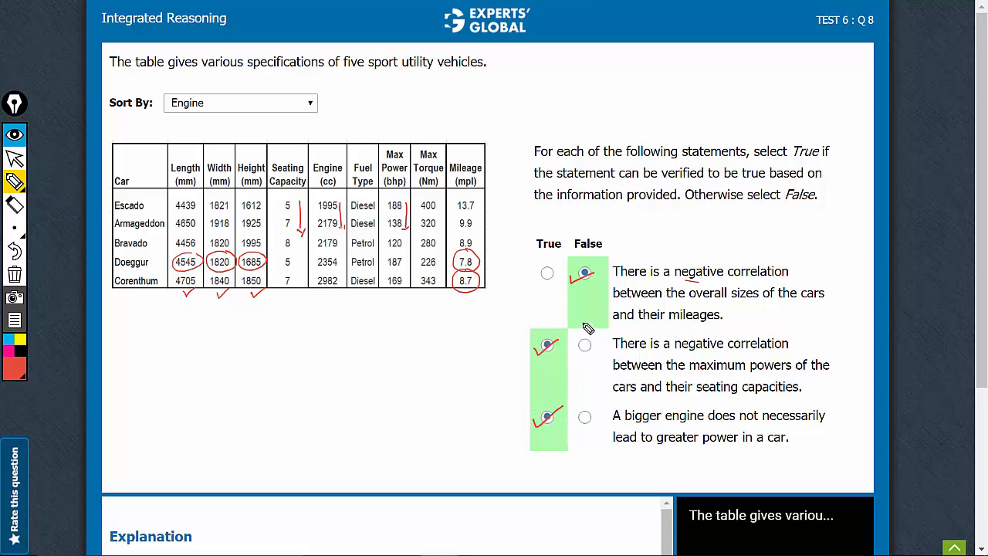
mouse_move(593, 288)
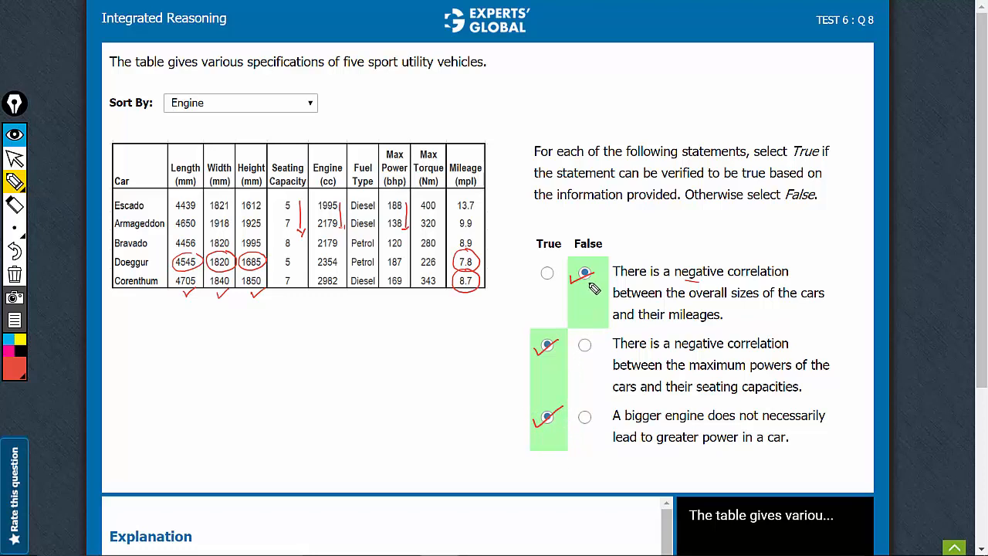